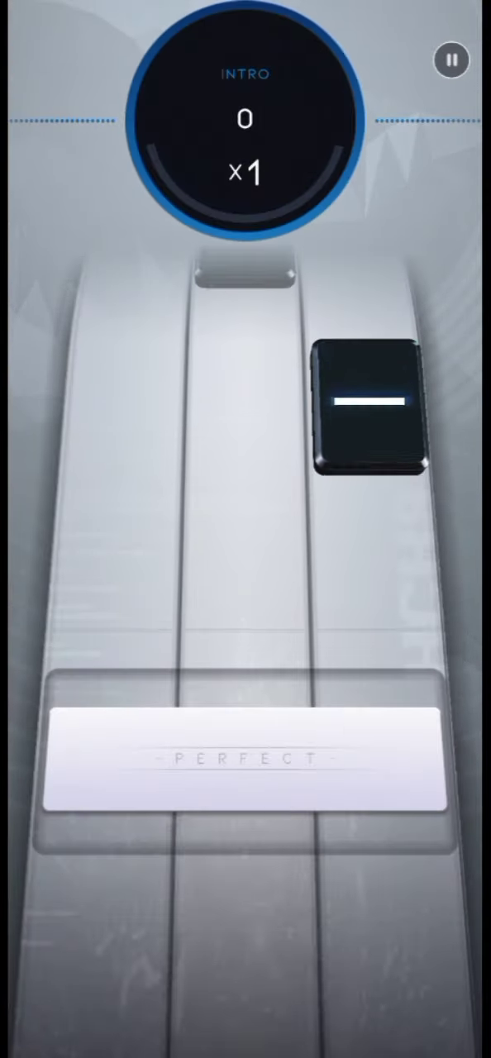
Step: Hit the opening notes across the left, middle and right lanes on the Perfect bar
click(104, 769)
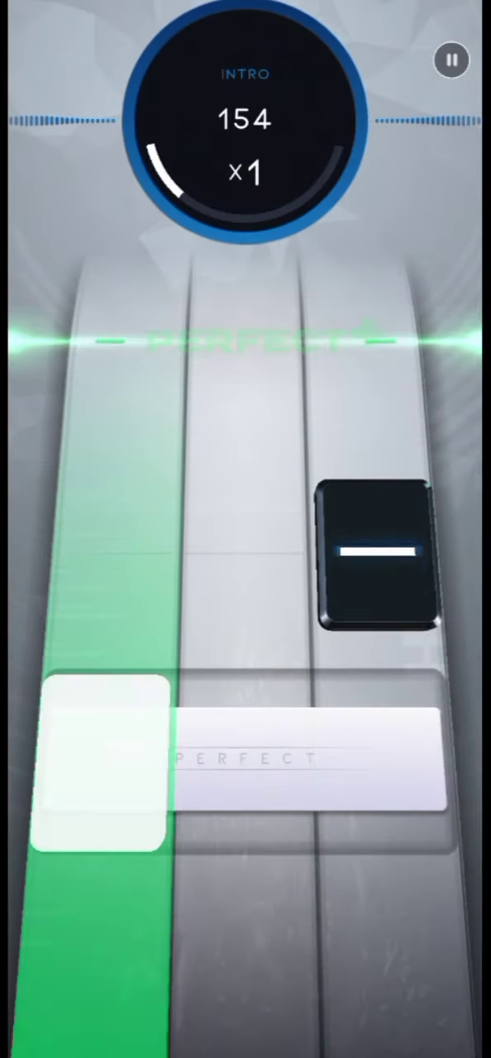
click(96, 761)
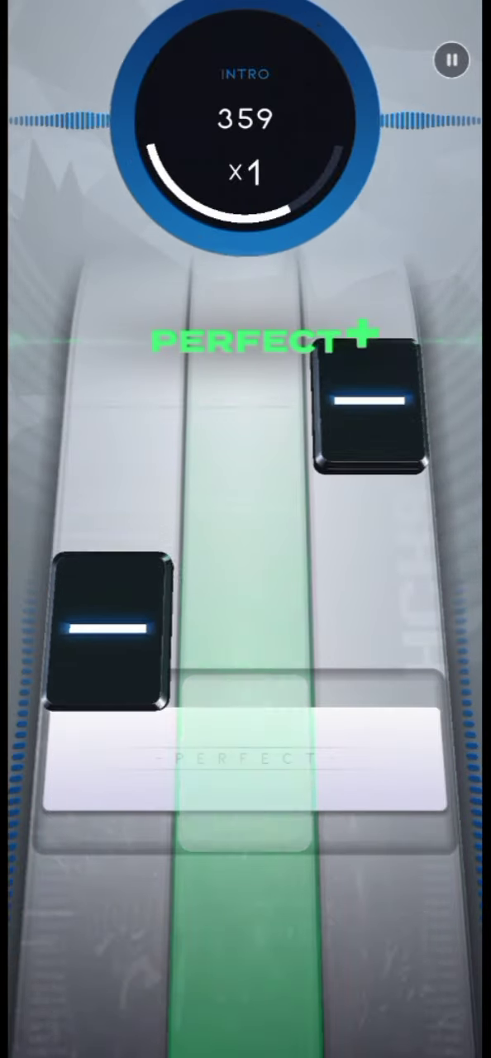
click(248, 768)
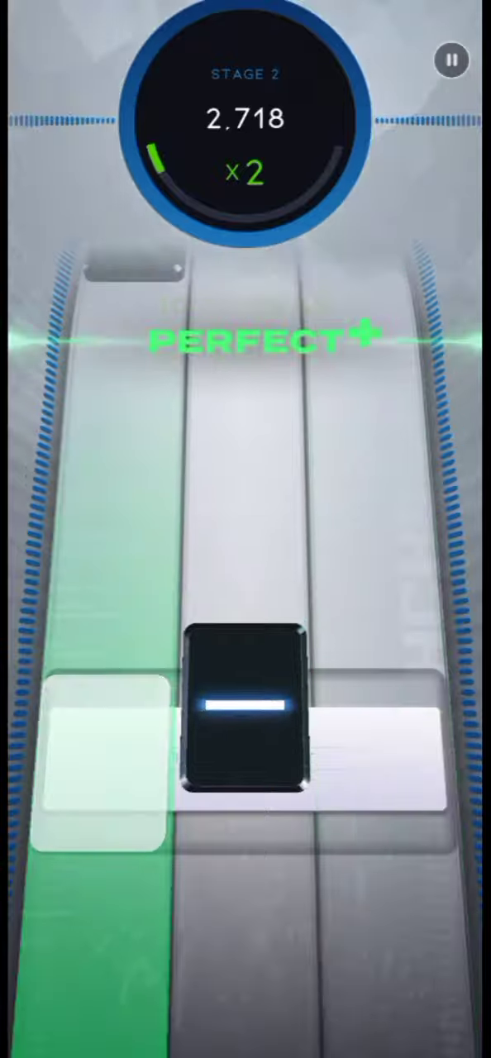
click(384, 760)
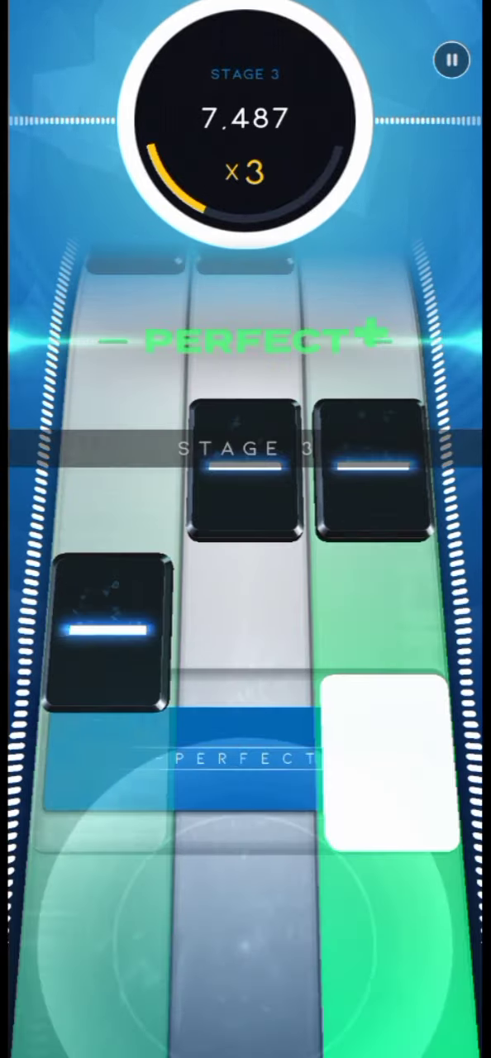
click(383, 777)
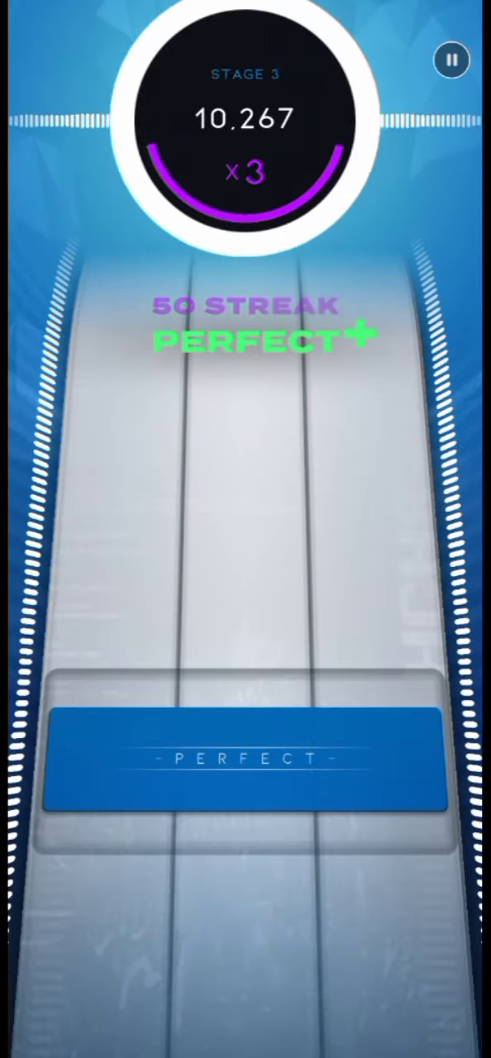
Step: Keep the Perfect streak through the later stages, holding the long right-lane note, to reach about 40,000 at x3
click(248, 757)
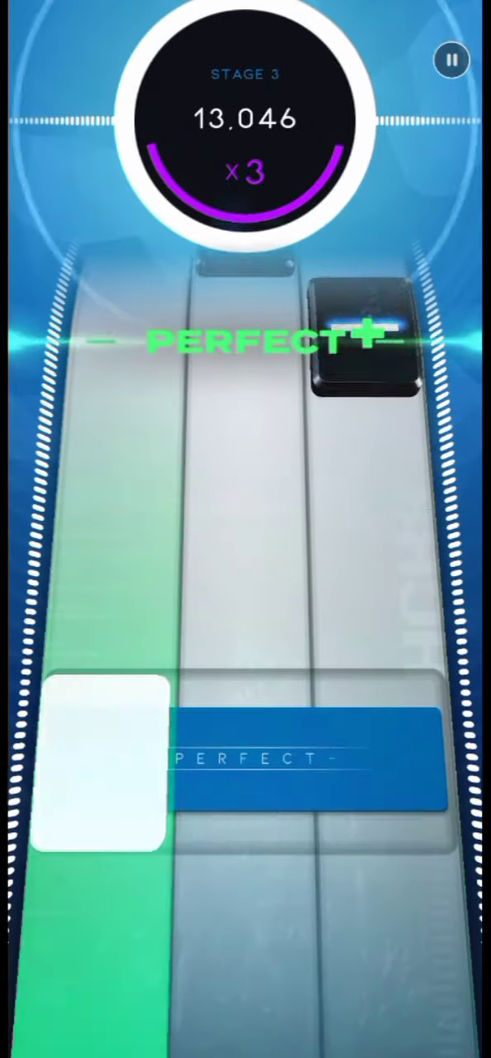
click(245, 757)
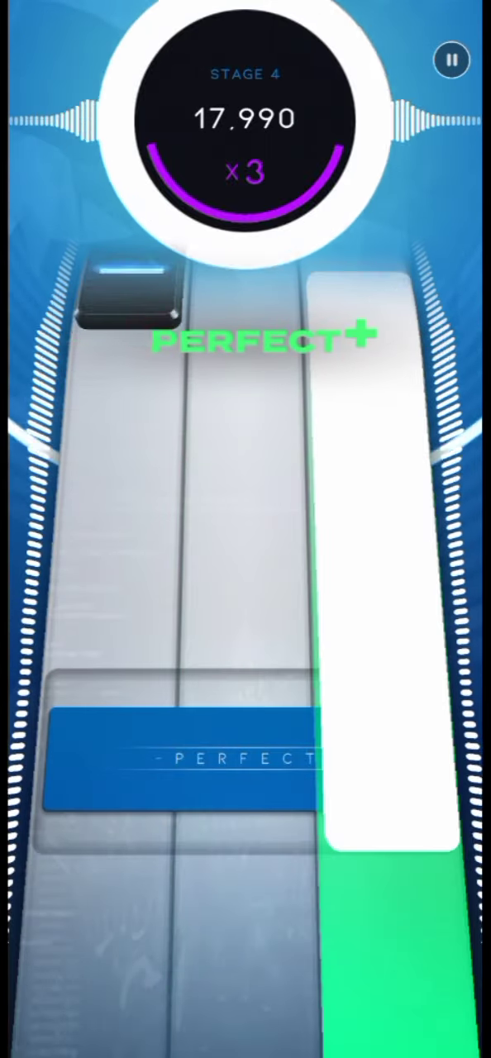
click(388, 761)
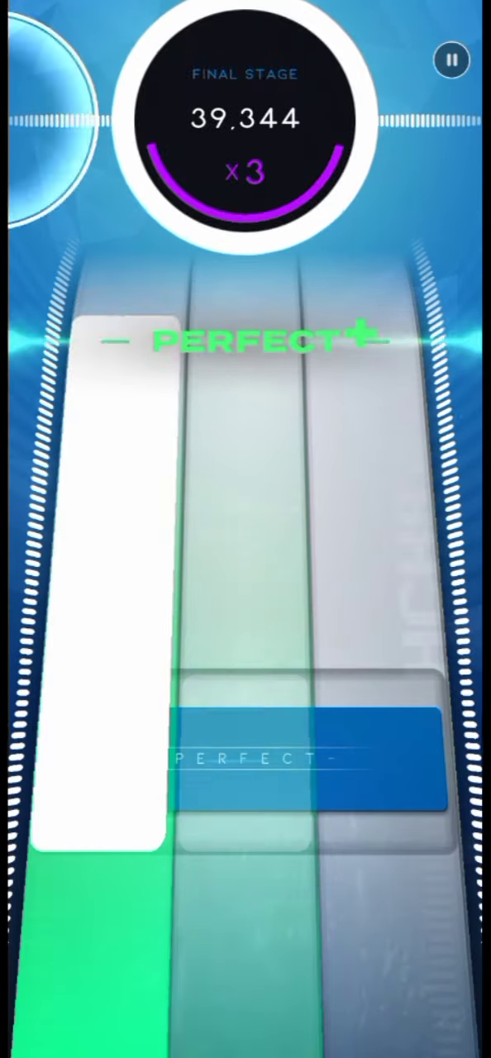
click(244, 769)
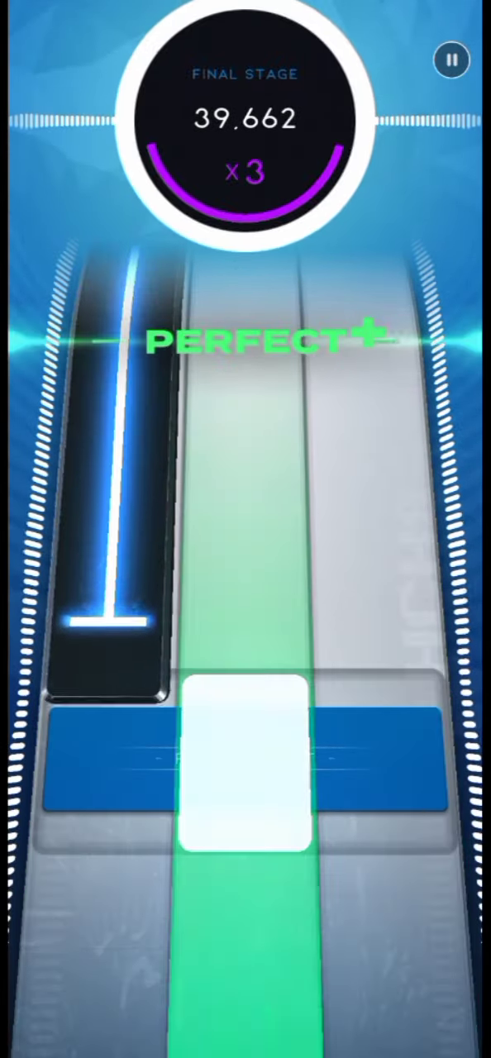
click(245, 768)
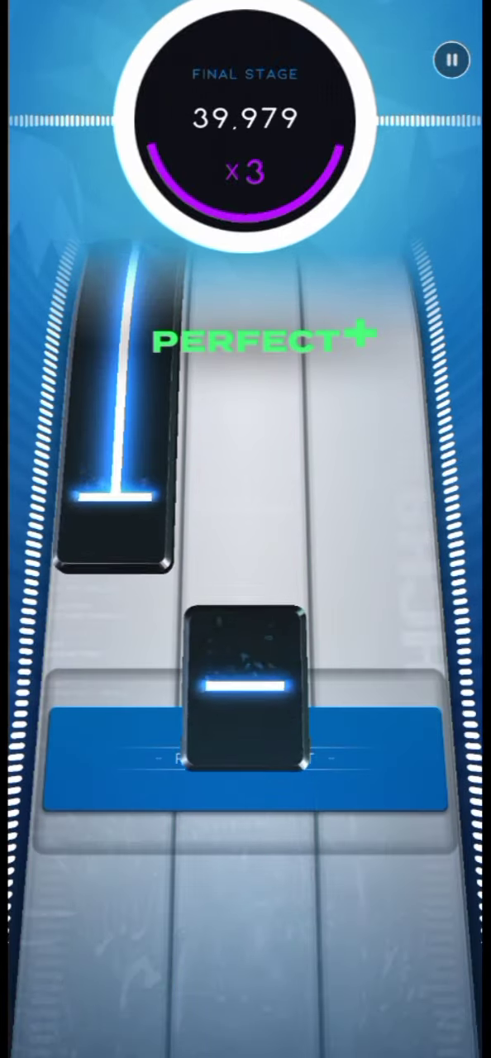